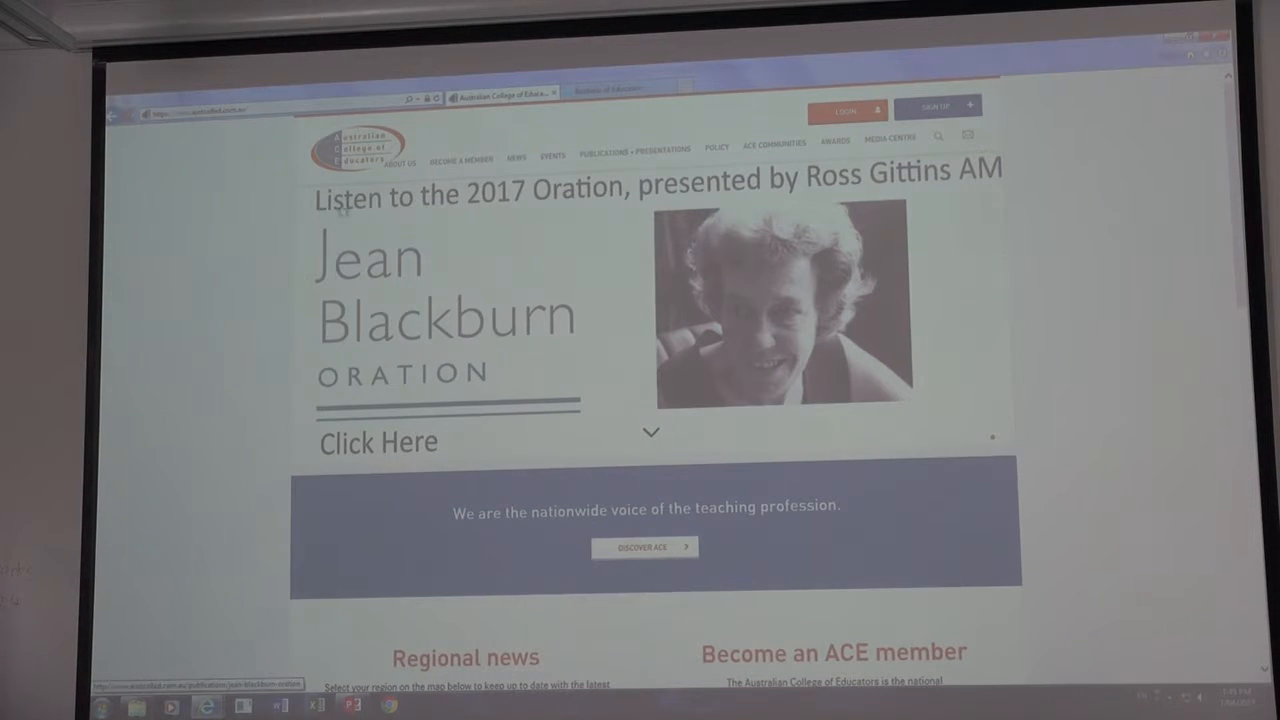
Step: Go from the ACE home page through About Us to the Structure page
{"action": "left_click", "coordinate": [398, 157]}
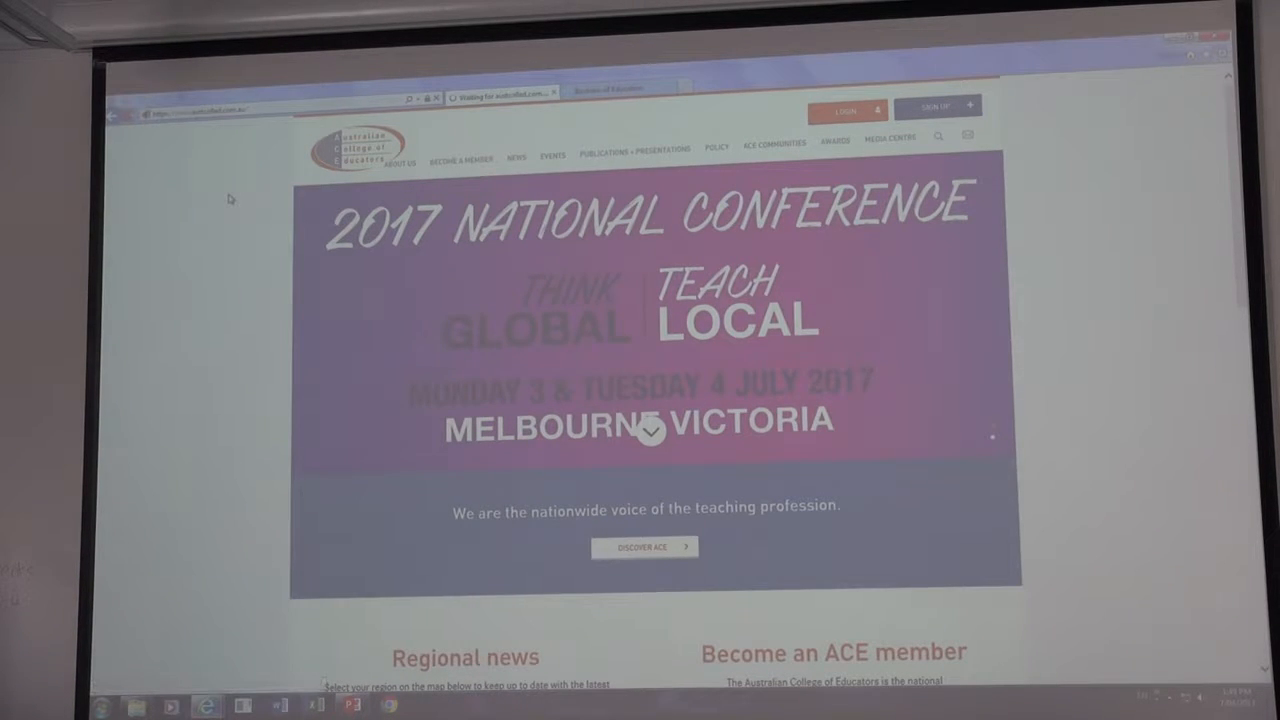
{"action": "left_click", "coordinate": [399, 162]}
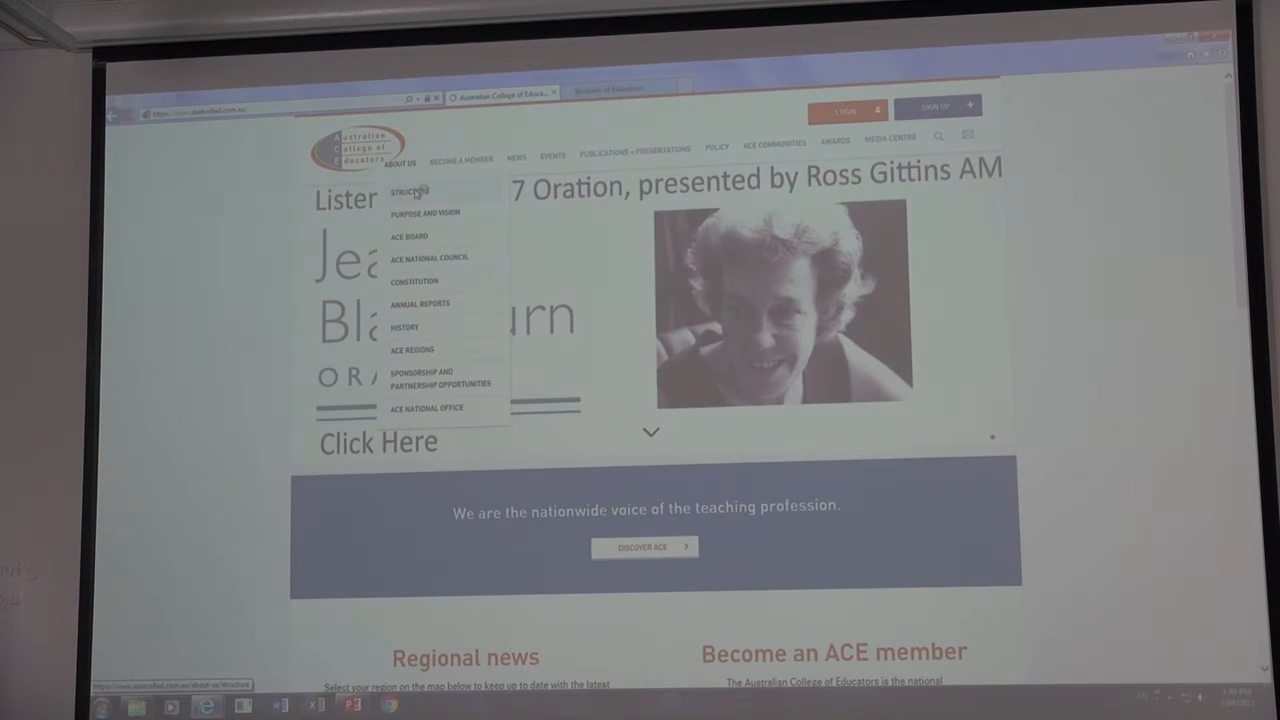
{"action": "right_click", "coordinate": [408, 191]}
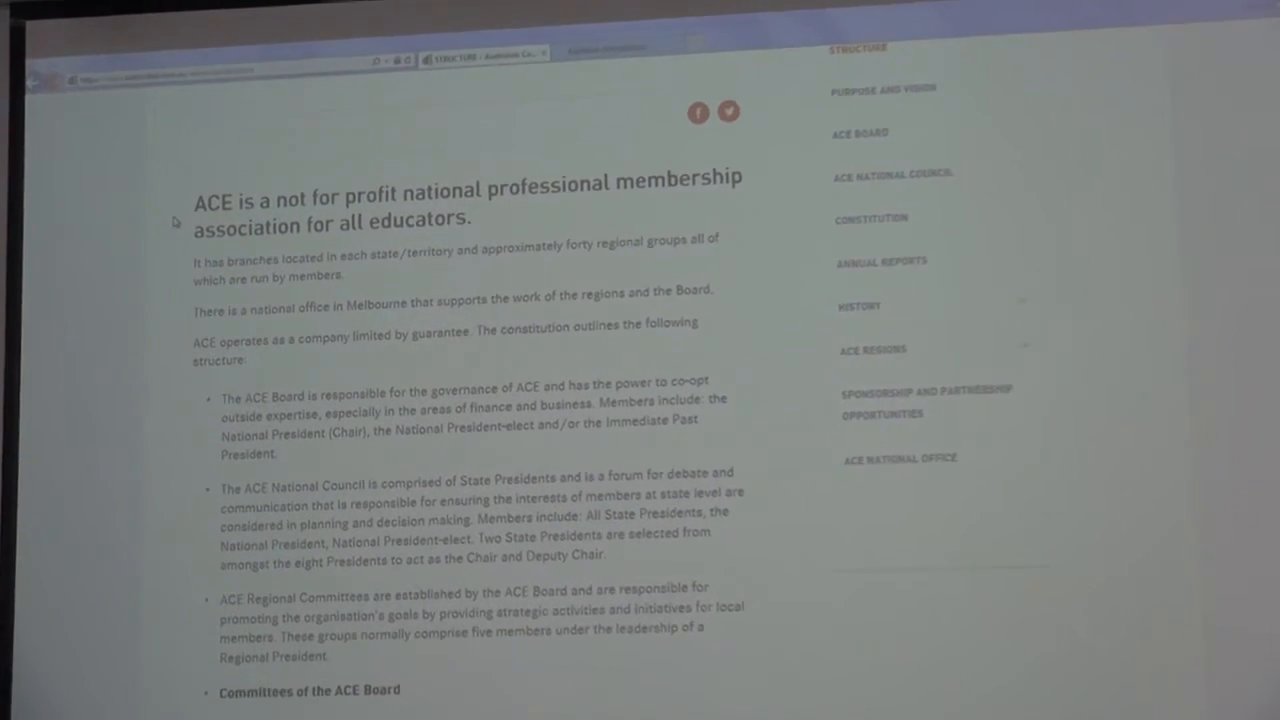
{"action": "scroll", "scroll_direction": "down", "scroll_amount": 3}
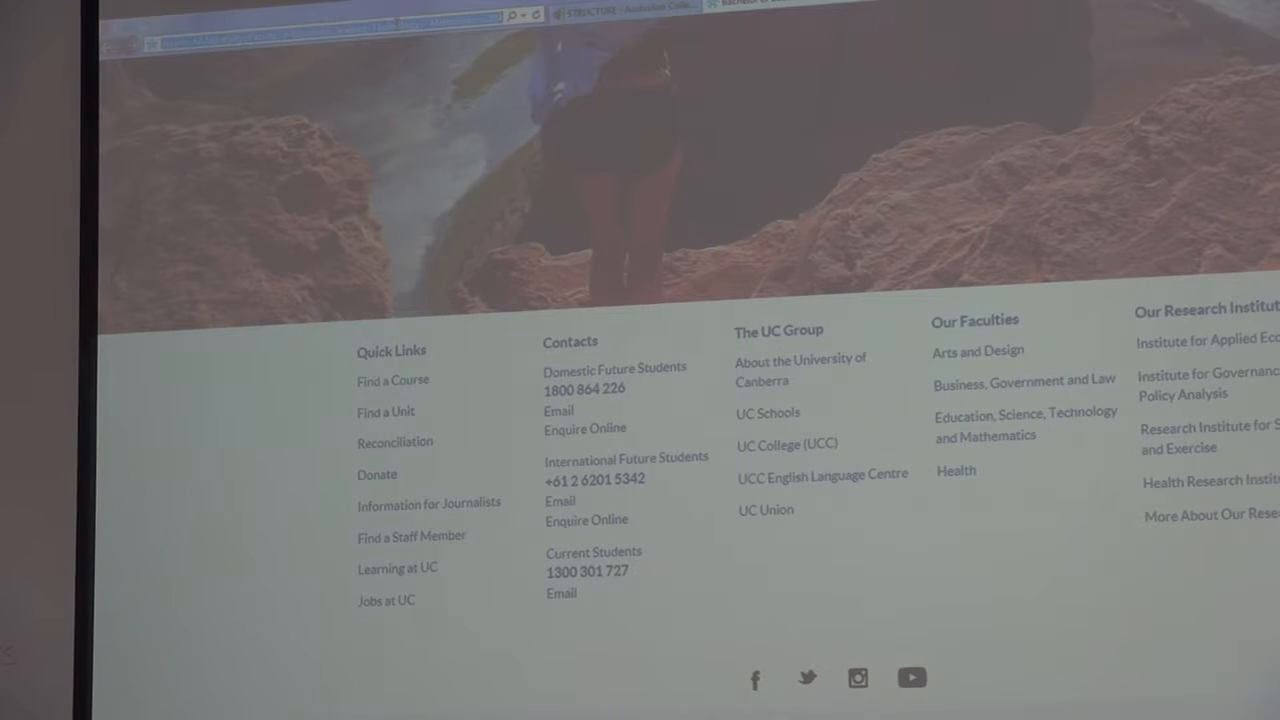
Step: Search Bing for 'education and training' from the address bar
{"action": "type", "text": "education and training"}
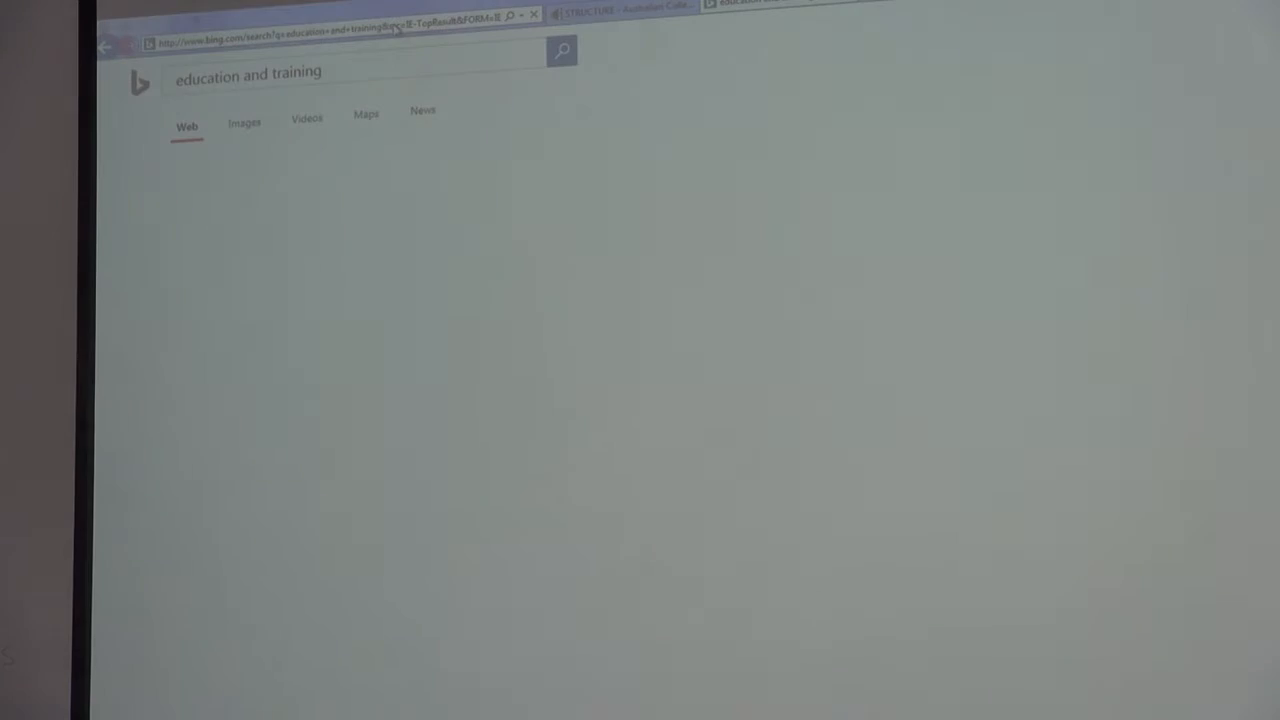
{"action": "left_click", "coordinate": [561, 51]}
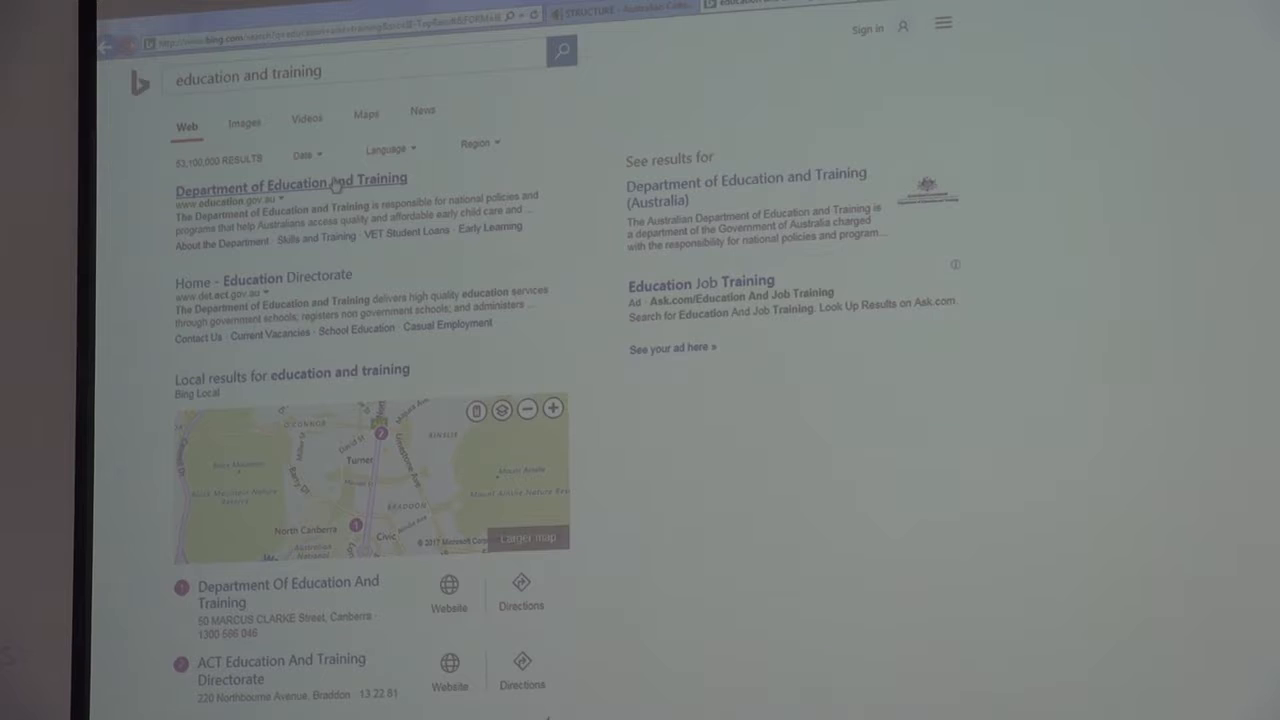
Step: Open ACT Education's Employment > Teach in Canberra page and scroll through it
{"action": "left_click", "coordinate": [285, 276]}
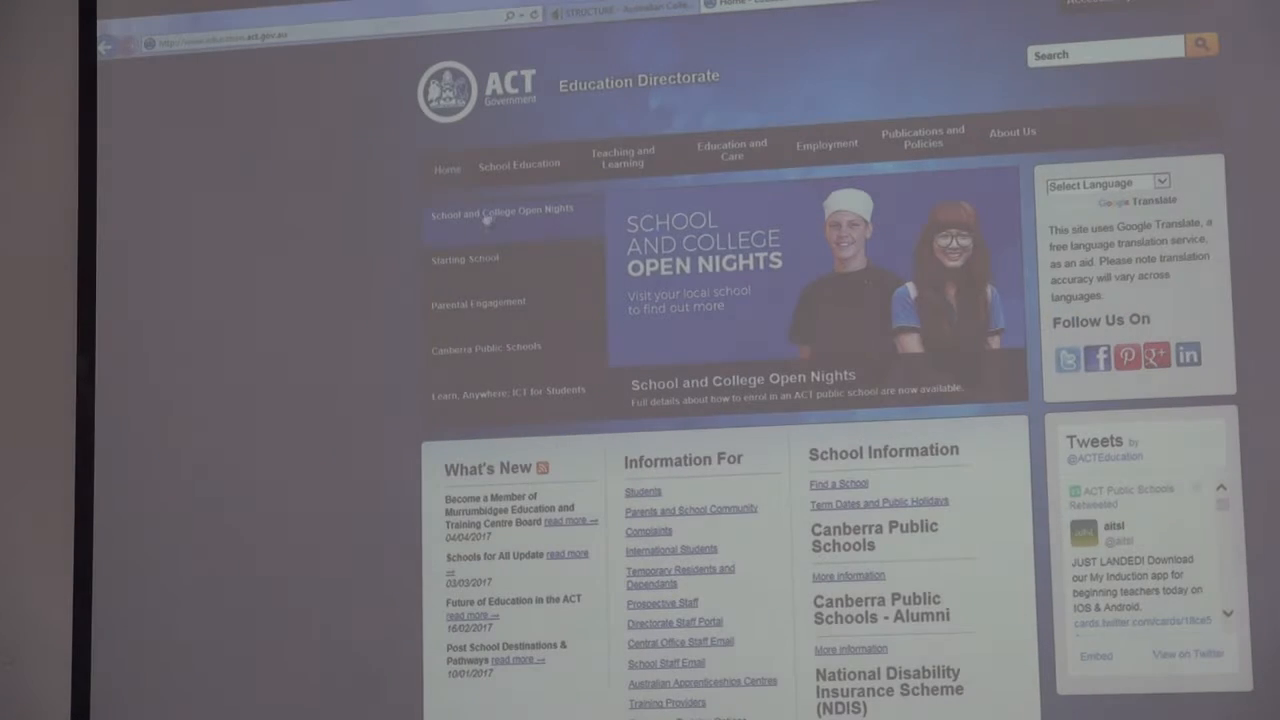
{"action": "left_click", "coordinate": [622, 154]}
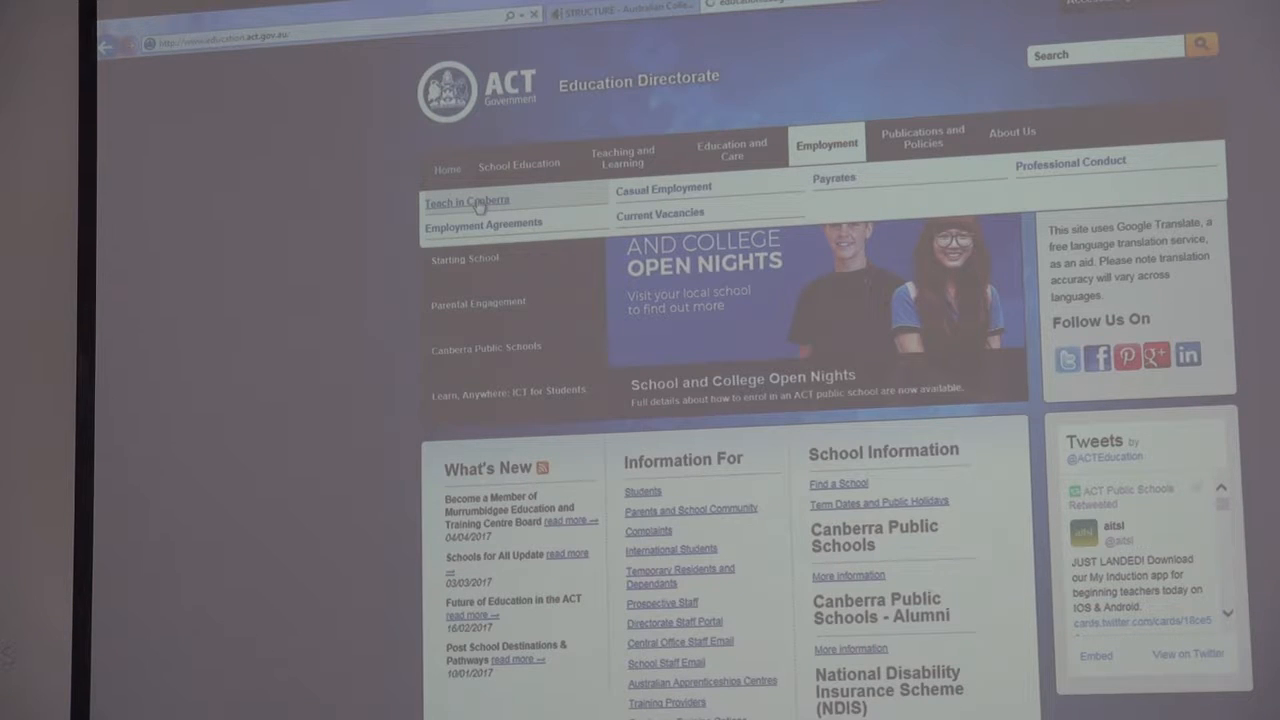
{"action": "left_click", "coordinate": [466, 201]}
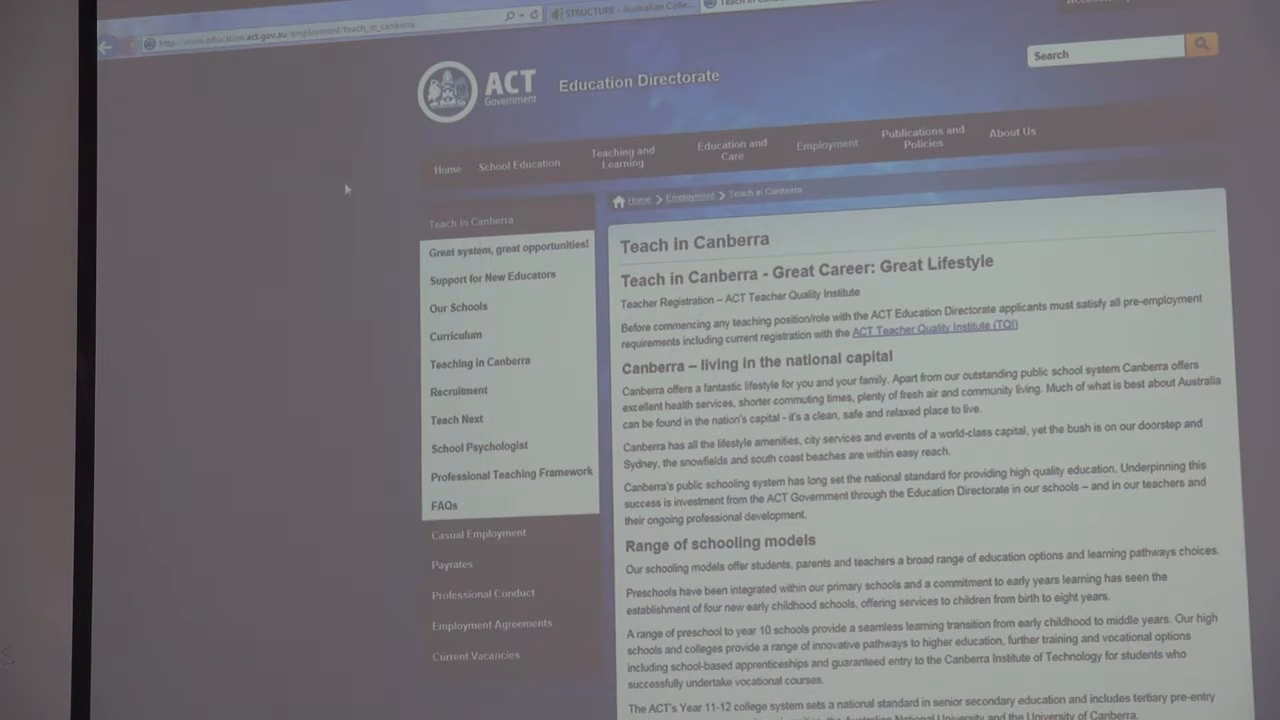
{"action": "scroll", "scroll_direction": "down", "scroll_amount": 3}
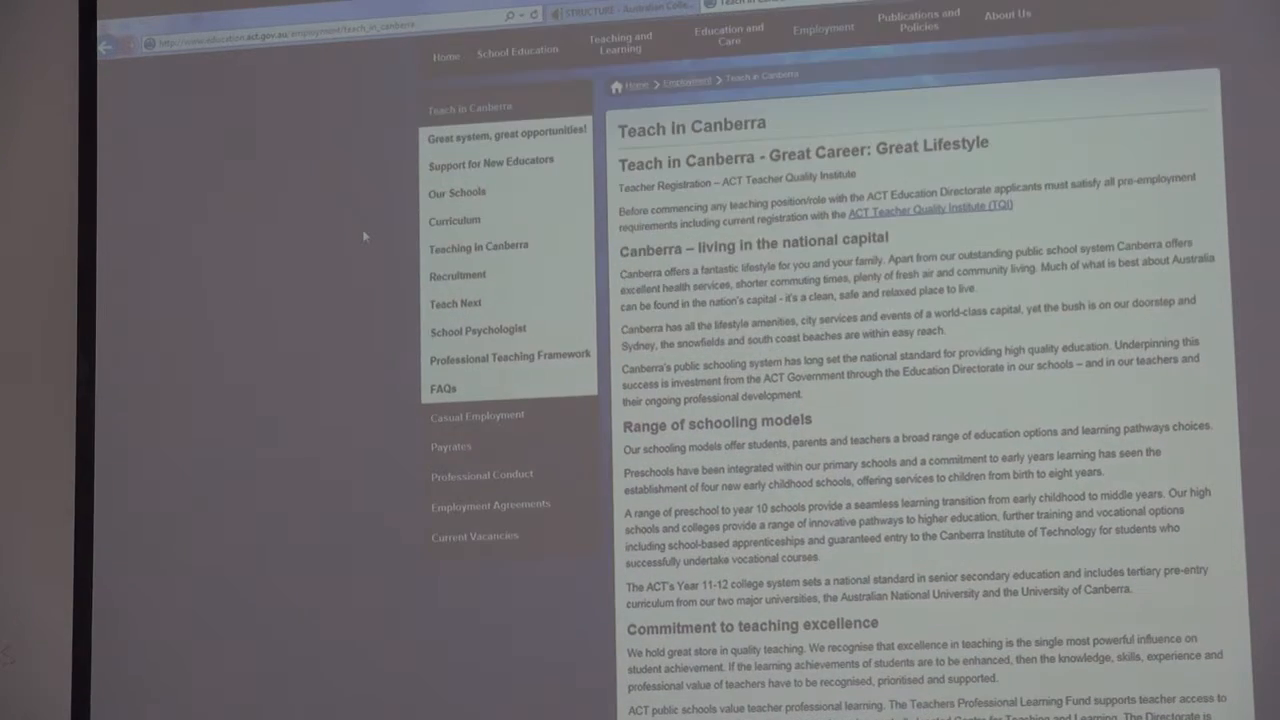
{"action": "scroll", "scroll_direction": "down", "scroll_amount": 3}
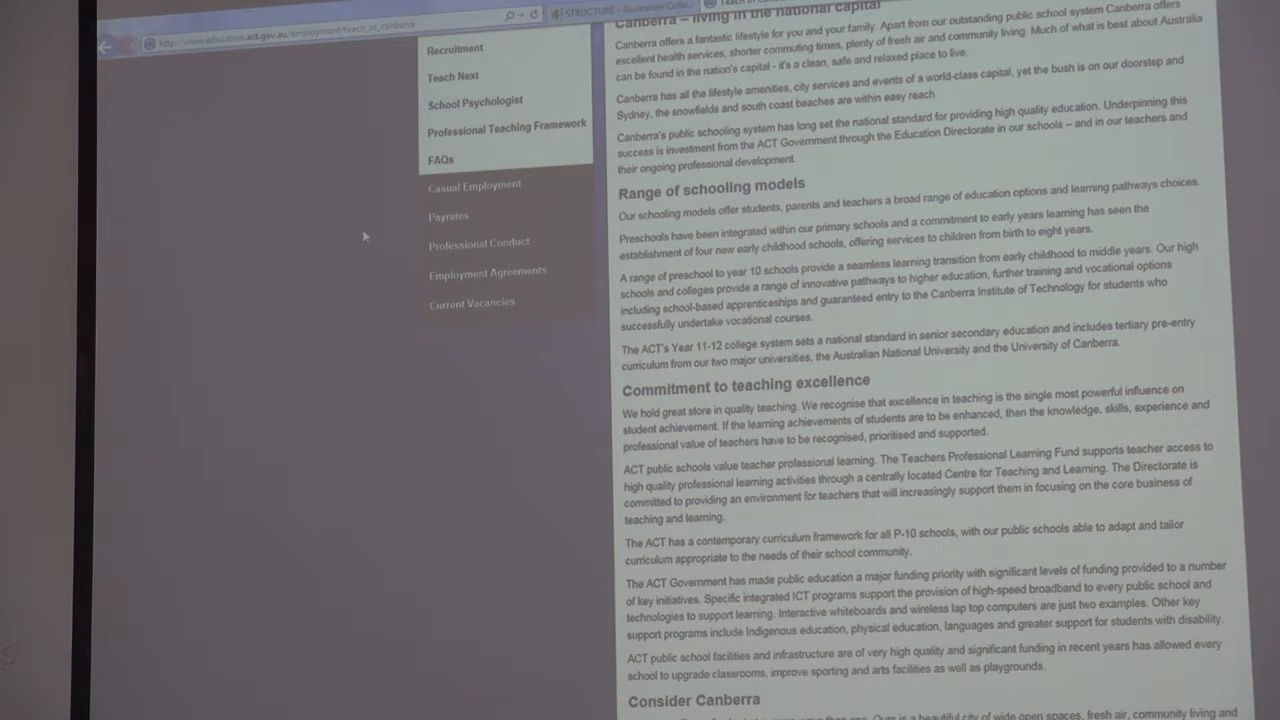
{"action": "scroll", "scroll_direction": "up", "scroll_amount": 3}
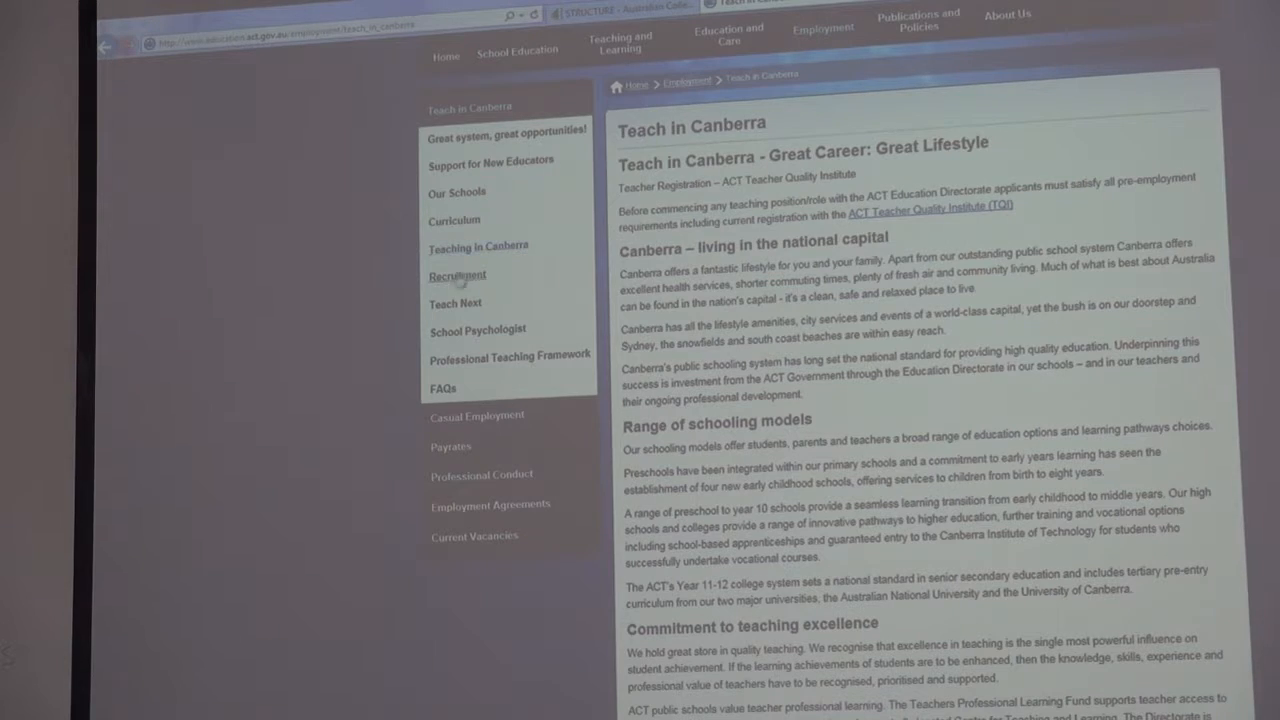
Step: Open the teacher Recruitment page from the sidebar and scroll down
{"action": "left_click", "coordinate": [458, 275]}
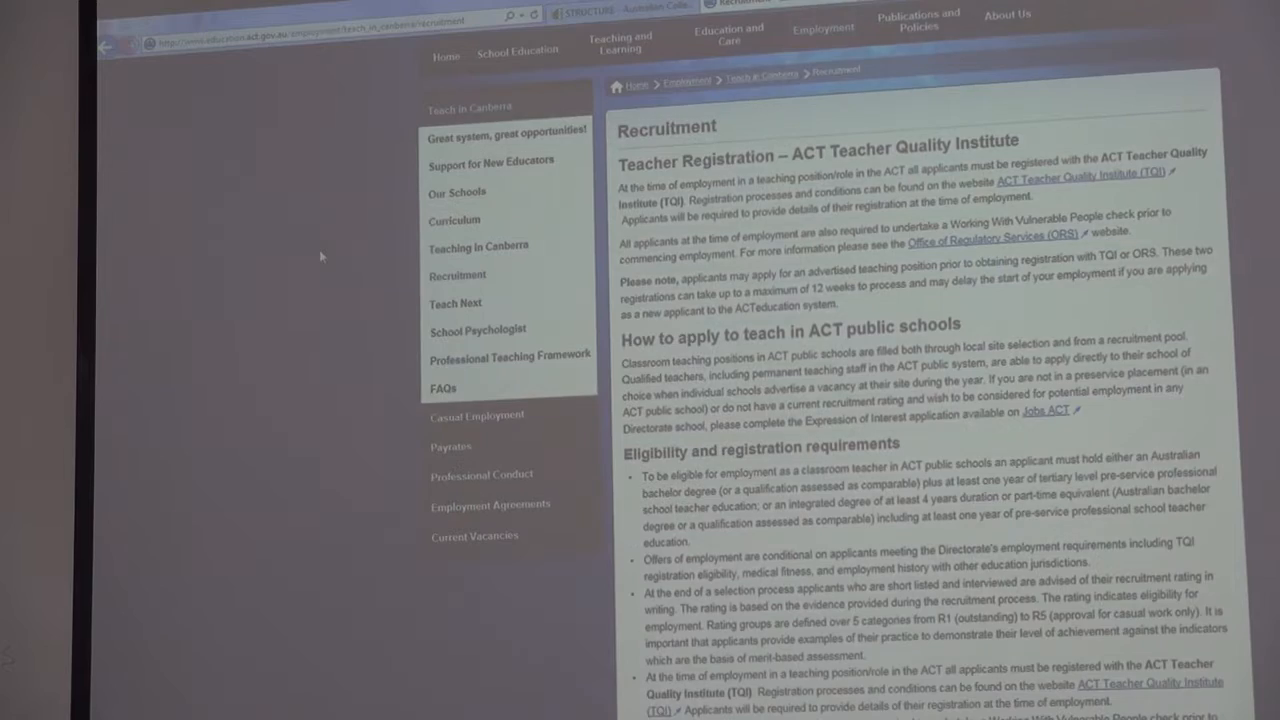
{"action": "scroll", "scroll_direction": "down", "scroll_amount": 3}
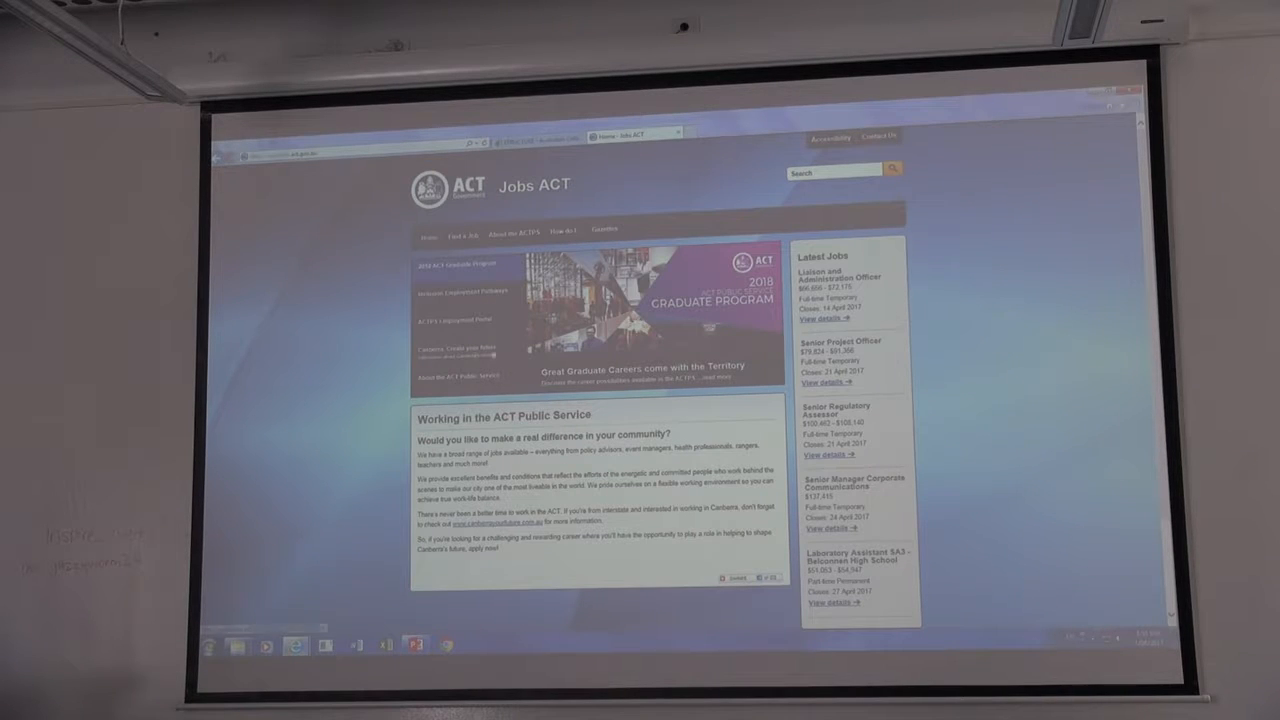
{"action": "scroll", "scroll_direction": "down", "scroll_amount": 3}
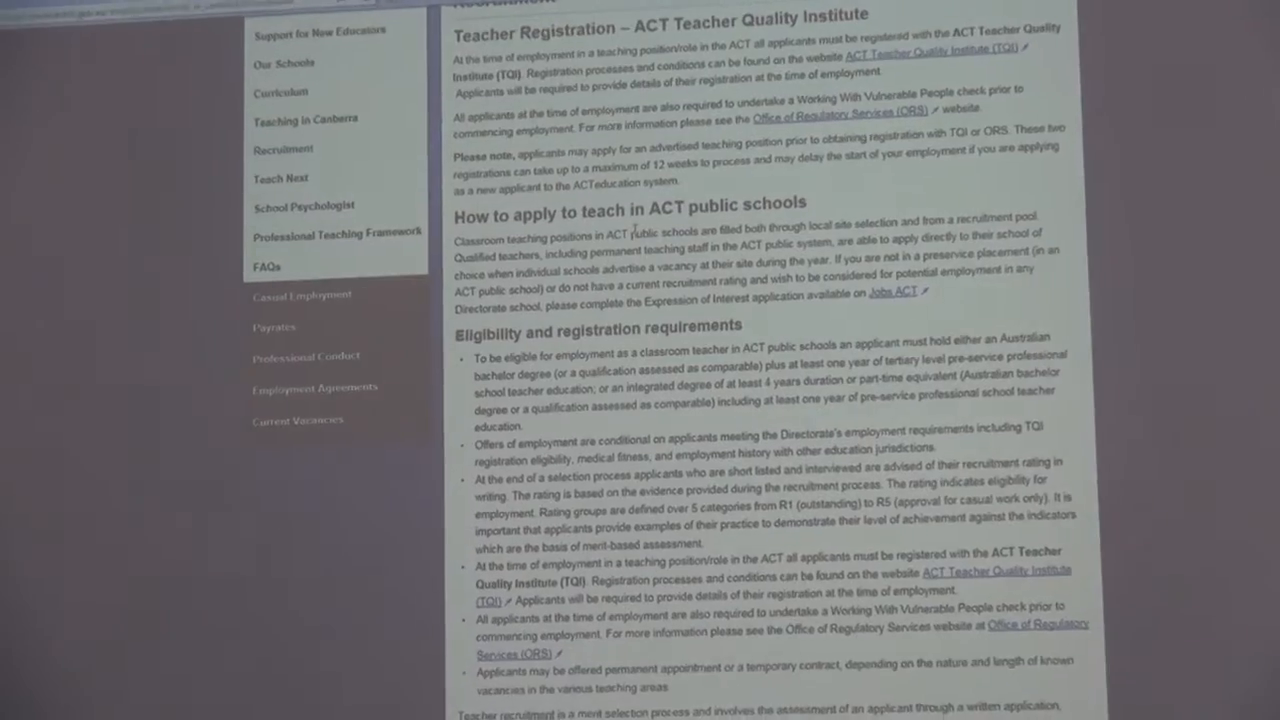
Step: Scroll the Recruitment page down to 'How to apply to teach in ACT public schools'
{"action": "scroll", "scroll_direction": "down", "scroll_amount": 3}
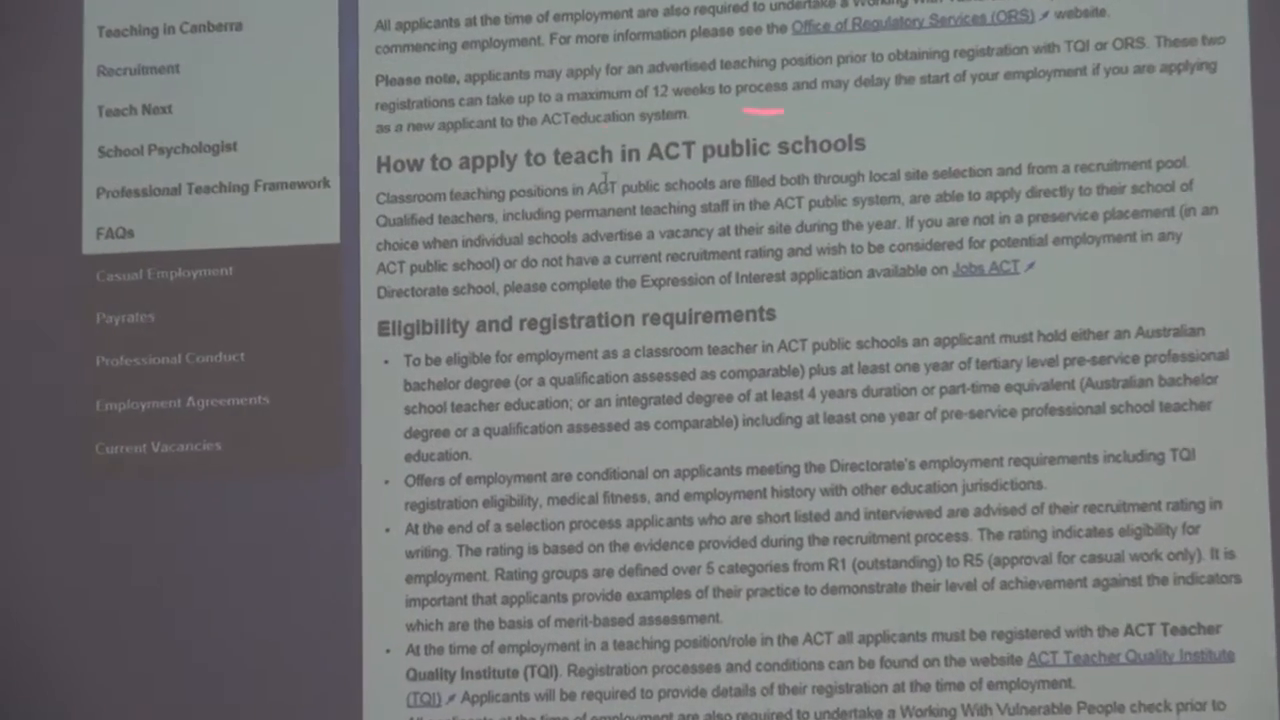
{"action": "scroll", "scroll_direction": "down", "scroll_amount": 3}
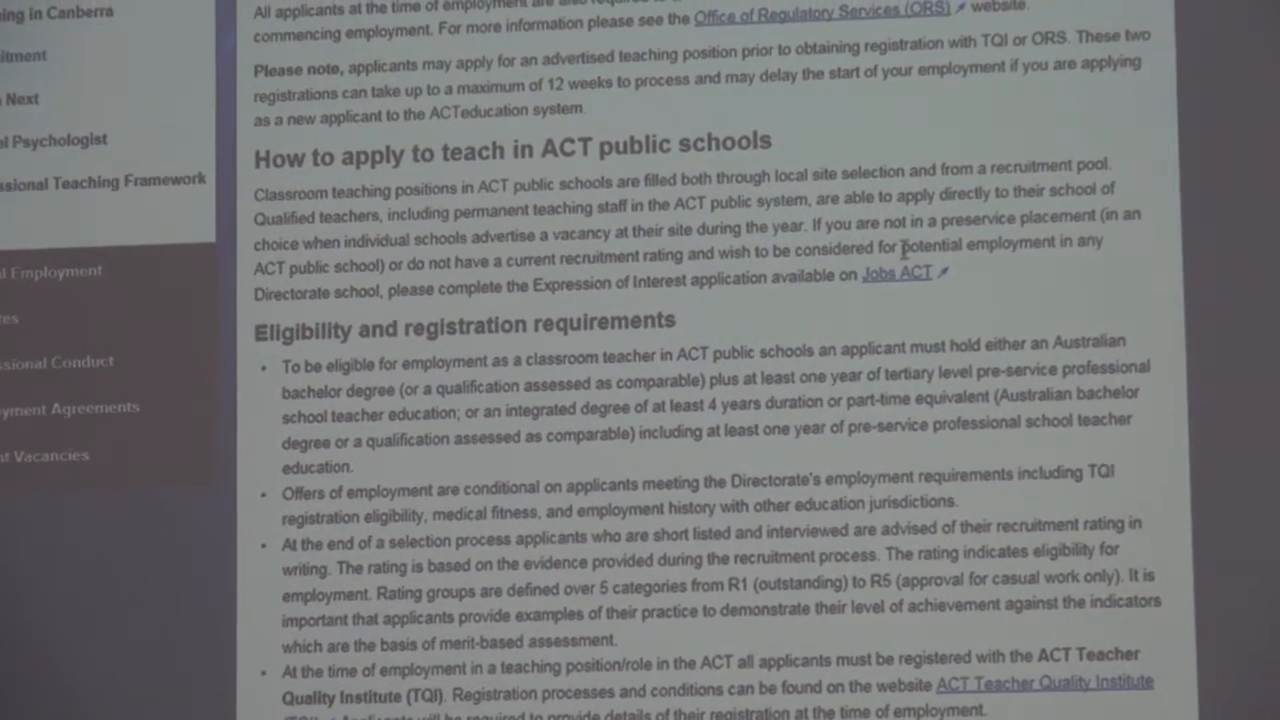
Step: Scroll to the registration and eligibility sections, then switch to the ACE tab
{"action": "scroll", "scroll_direction": "down", "scroll_amount": 3}
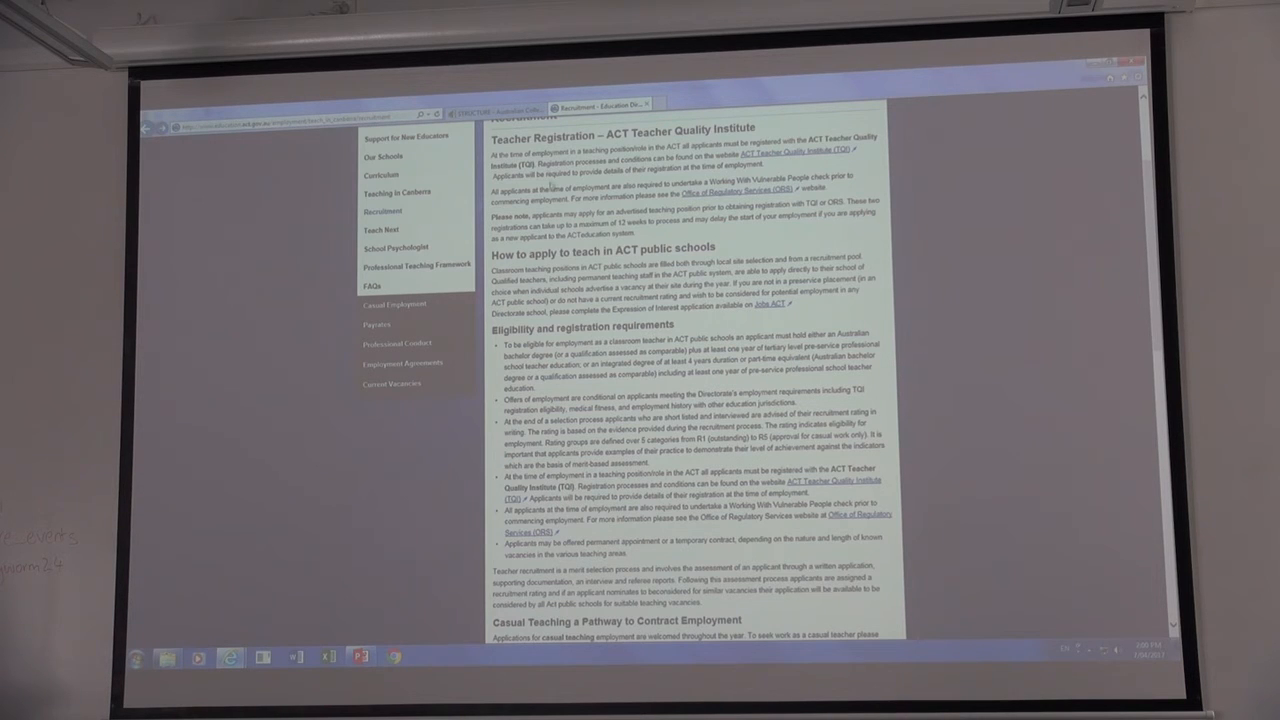
{"action": "left_click", "coordinate": [498, 107]}
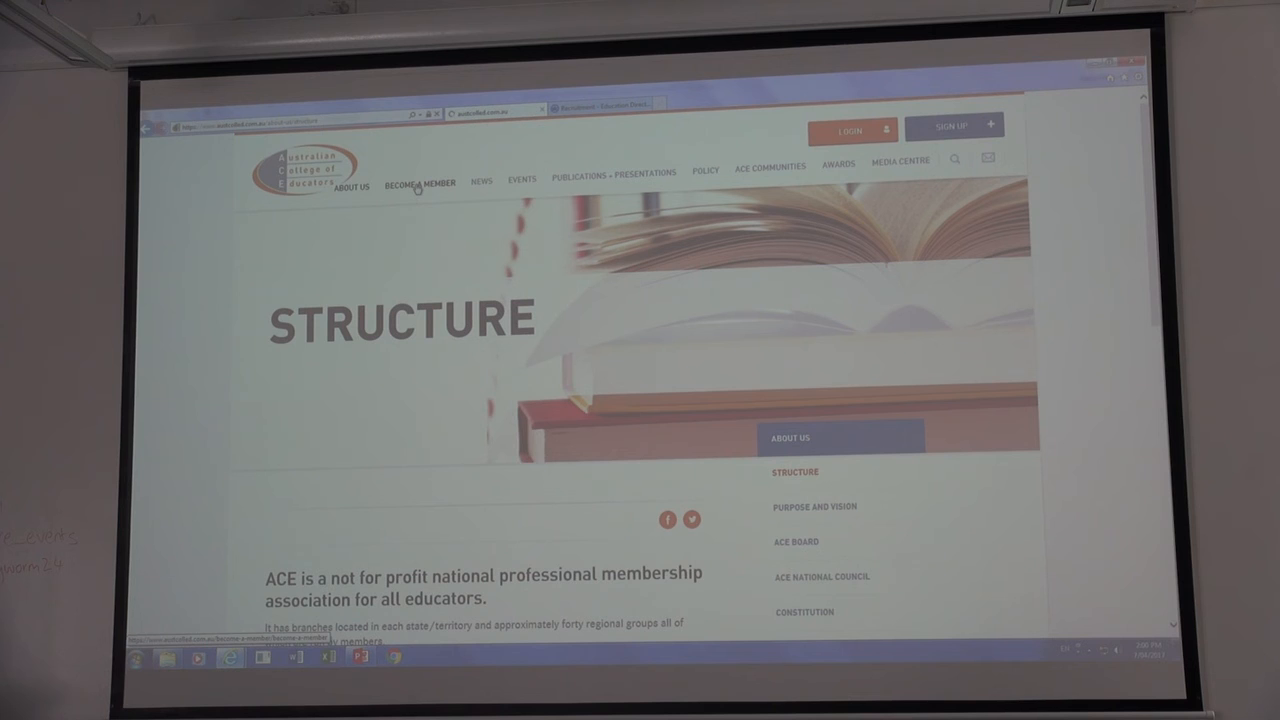
Step: Open BECOME A MEMBER and scroll to the membership benefits and eligibility
{"action": "left_click", "coordinate": [419, 183]}
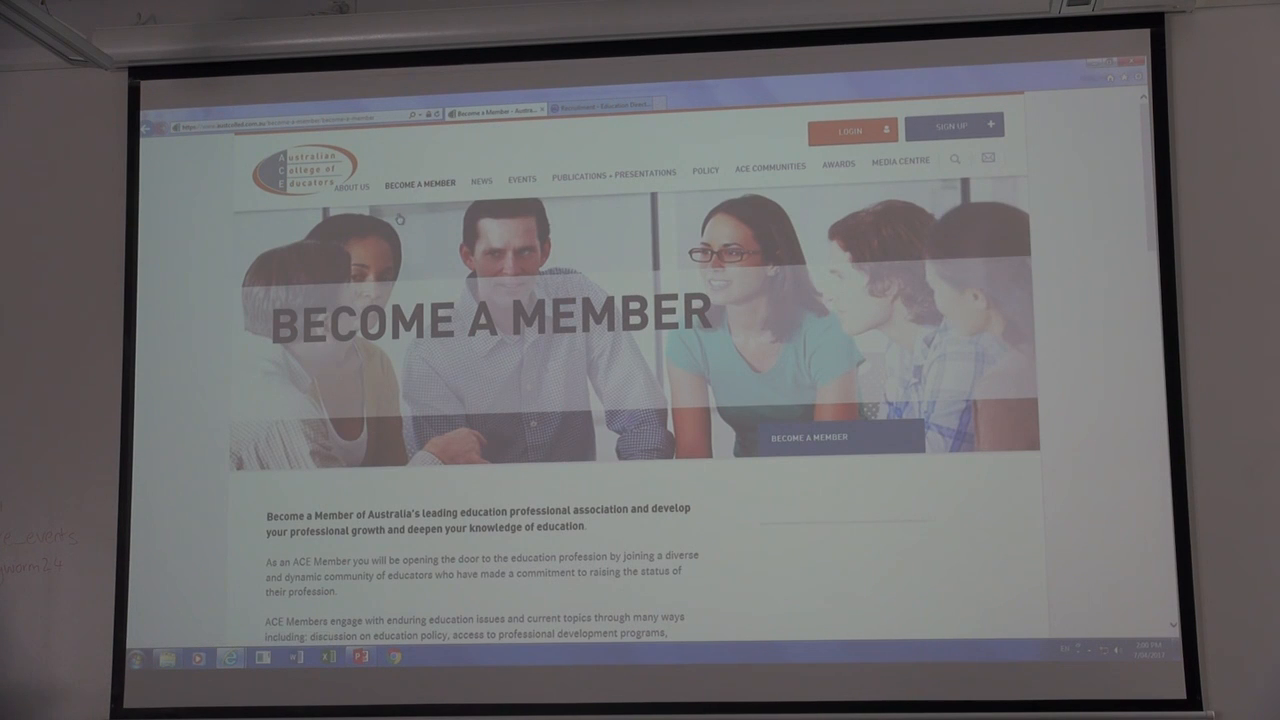
{"action": "scroll", "scroll_direction": "down", "scroll_amount": 3}
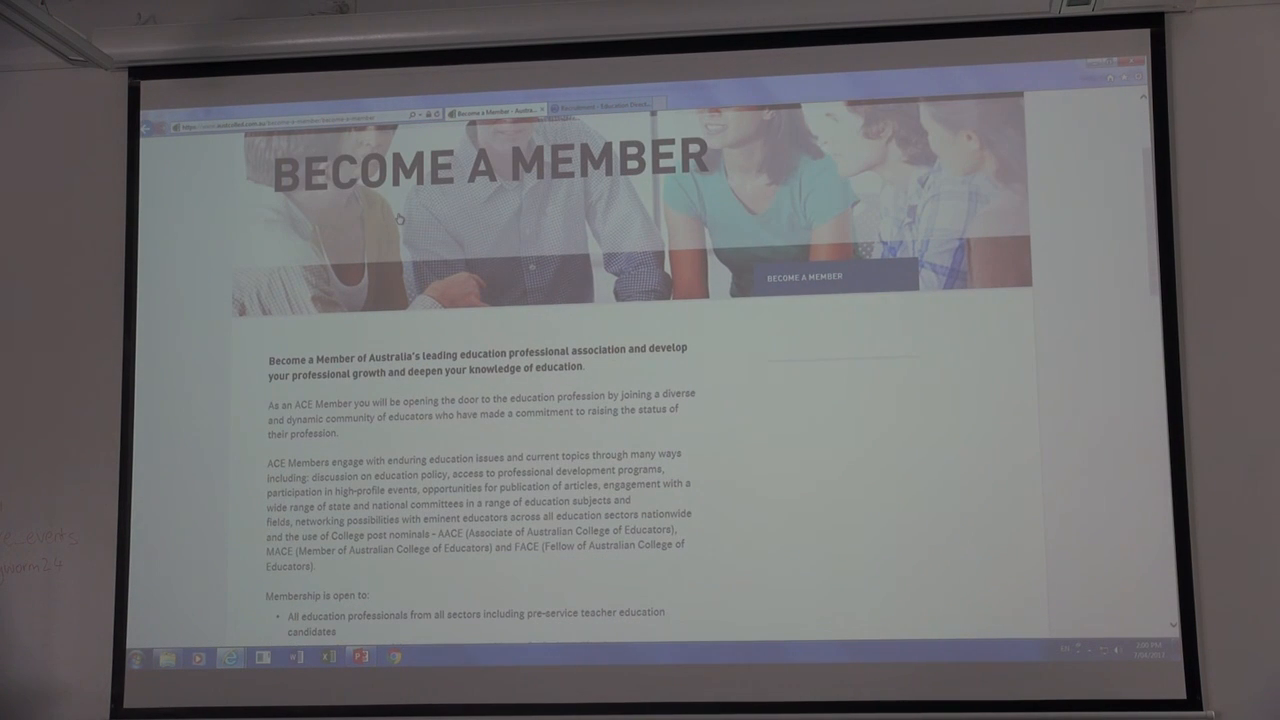